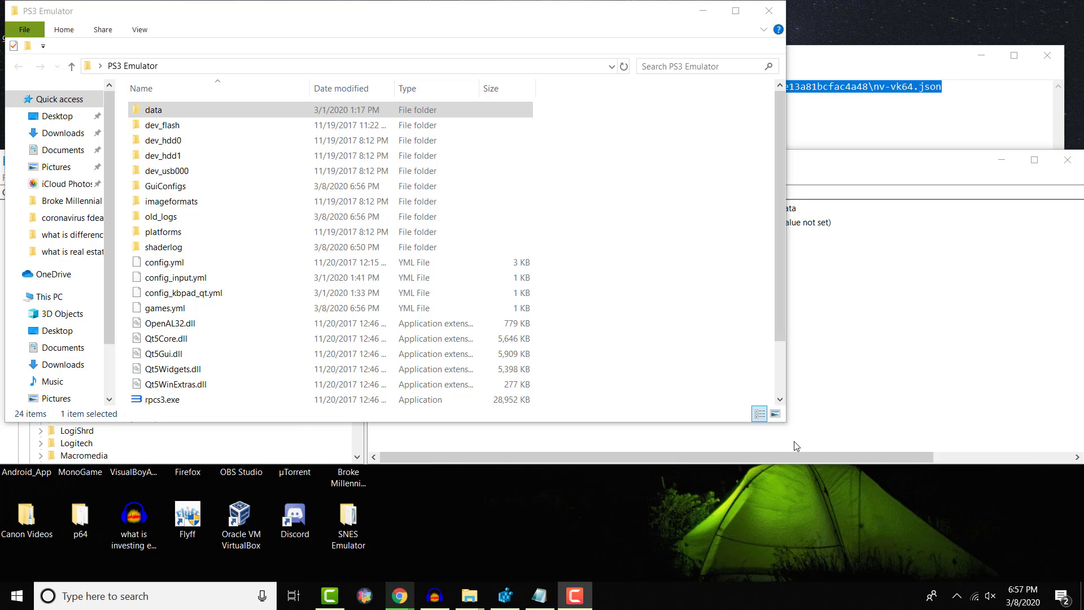
Step: Launch rpcs3.exe and try booting Demon's Souls twice, getting the no-Vulkan-device log error
{"action": "left_click", "coordinate": [163, 398]}
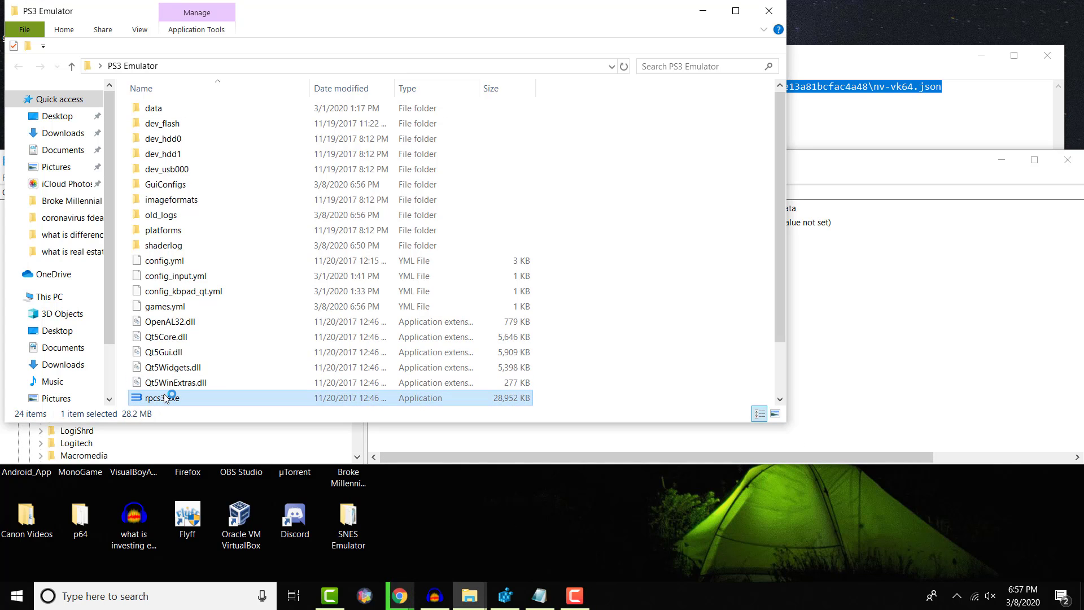
{"action": "double_click", "coordinate": [160, 398]}
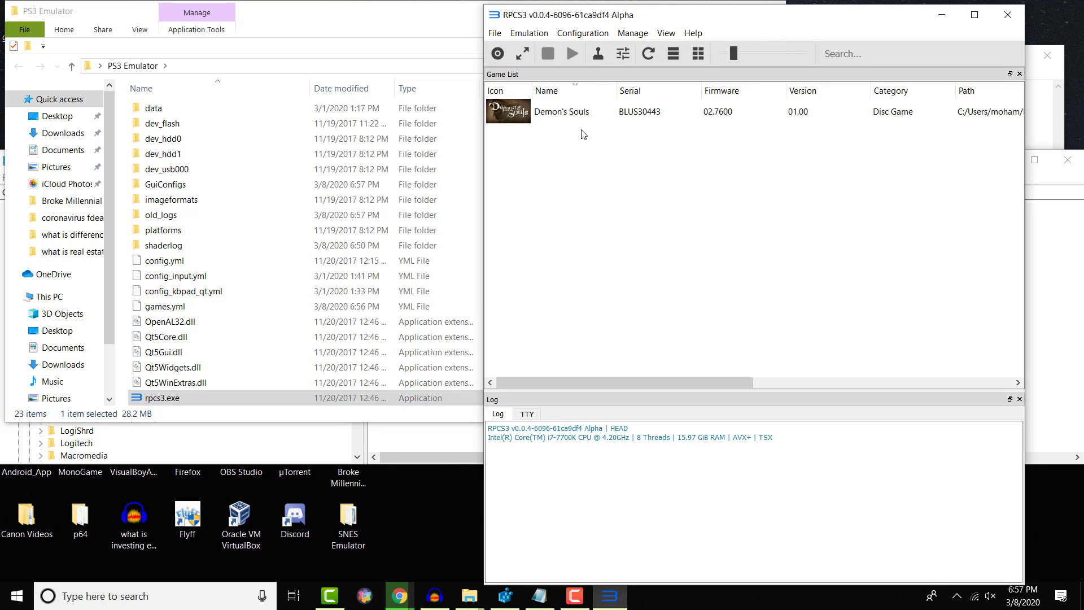
{"action": "double_click", "coordinate": [563, 112]}
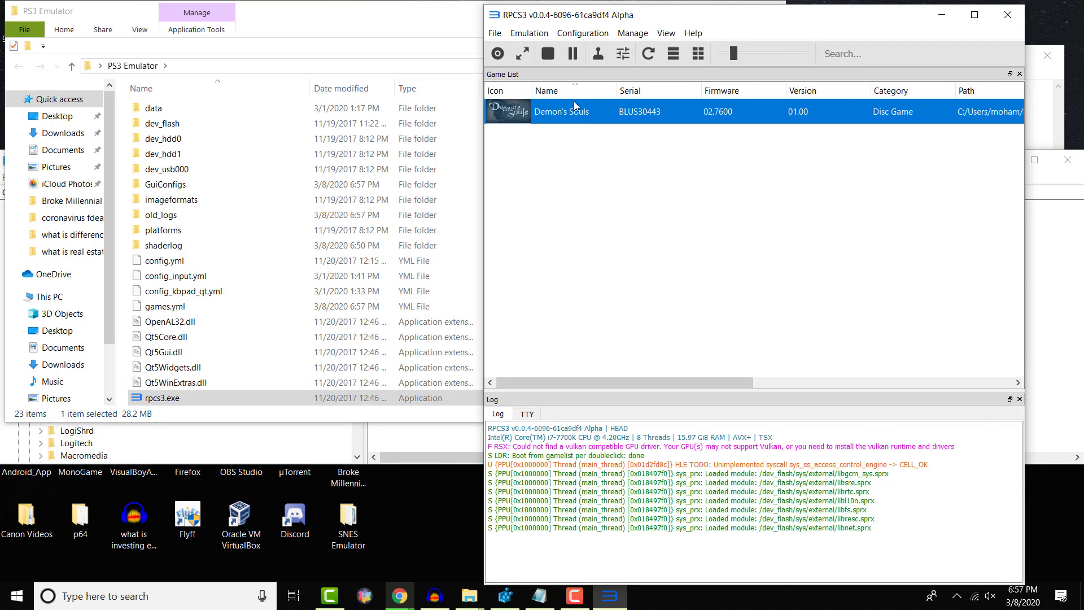
{"action": "double_click", "coordinate": [562, 111]}
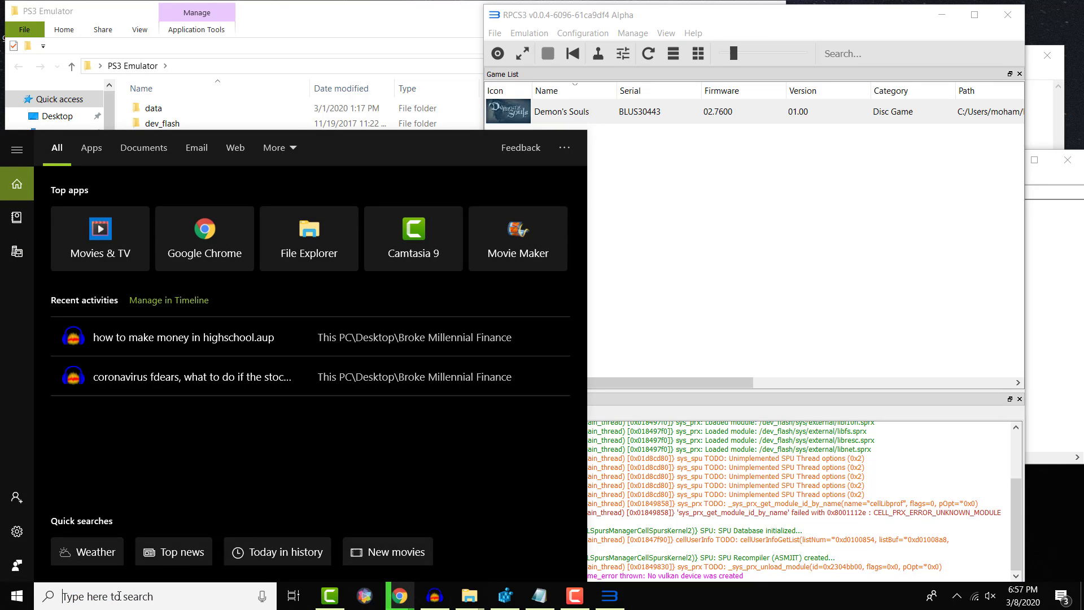
Step: Search the taskbar for 'reg' and launch Registry Editor from the best match
{"action": "type", "text": "reg"}
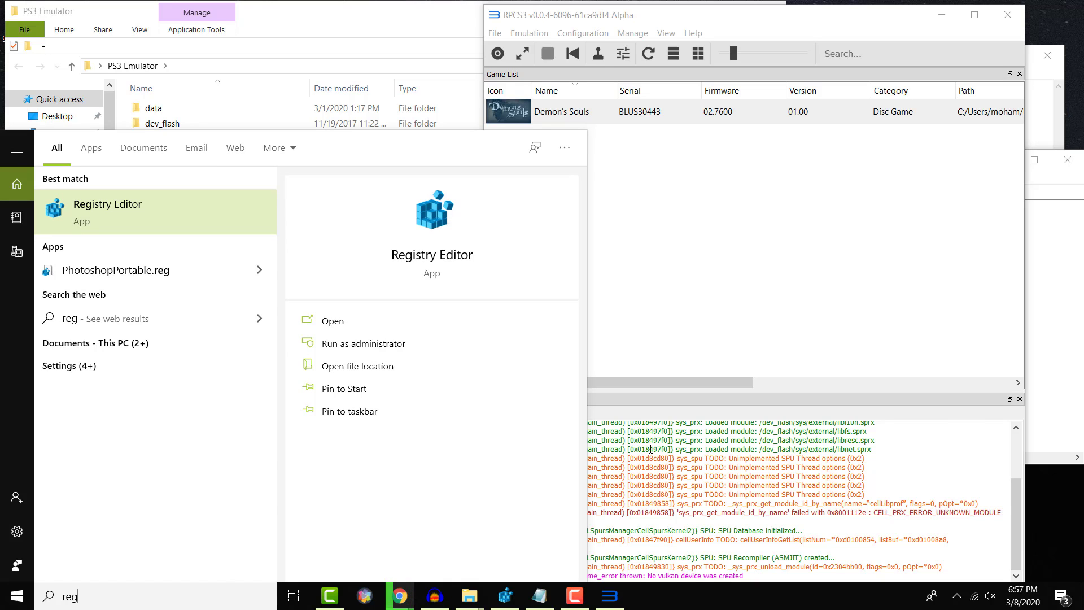
{"action": "left_click", "coordinate": [108, 211]}
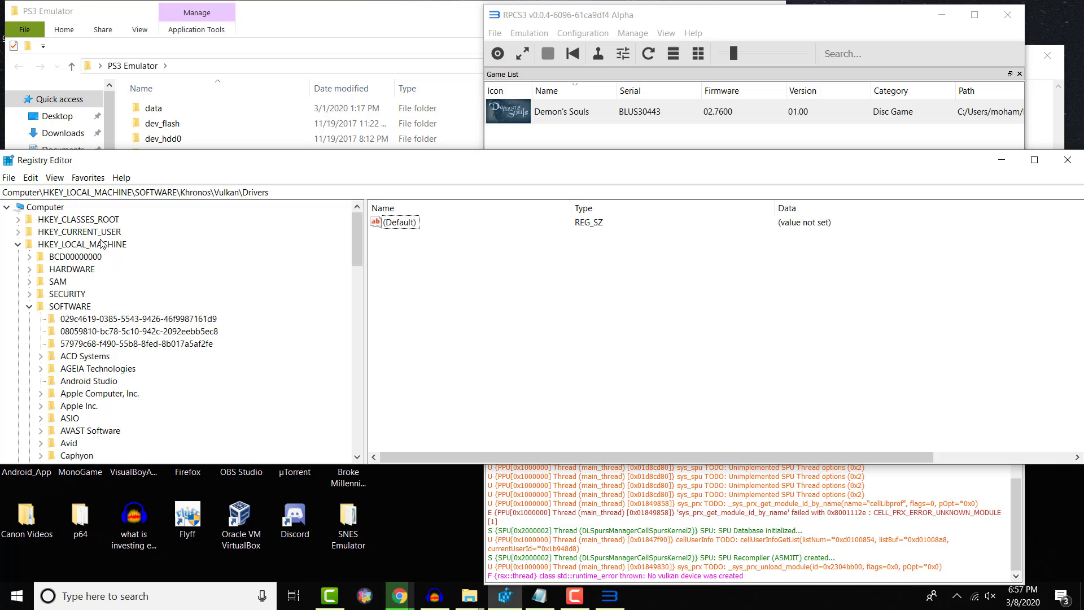
Step: Navigate to HKEY_LOCAL_MACHINE\SOFTWARE\Khronos\Vulkan\Drivers in the registry tree
{"action": "left_click", "coordinate": [83, 244]}
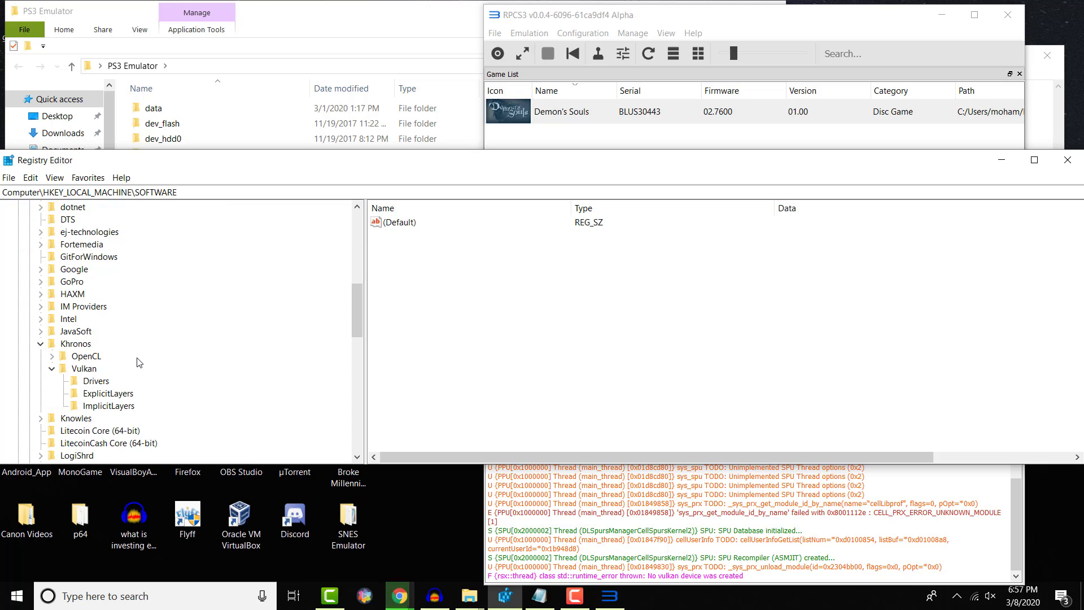
{"action": "left_click", "coordinate": [76, 343]}
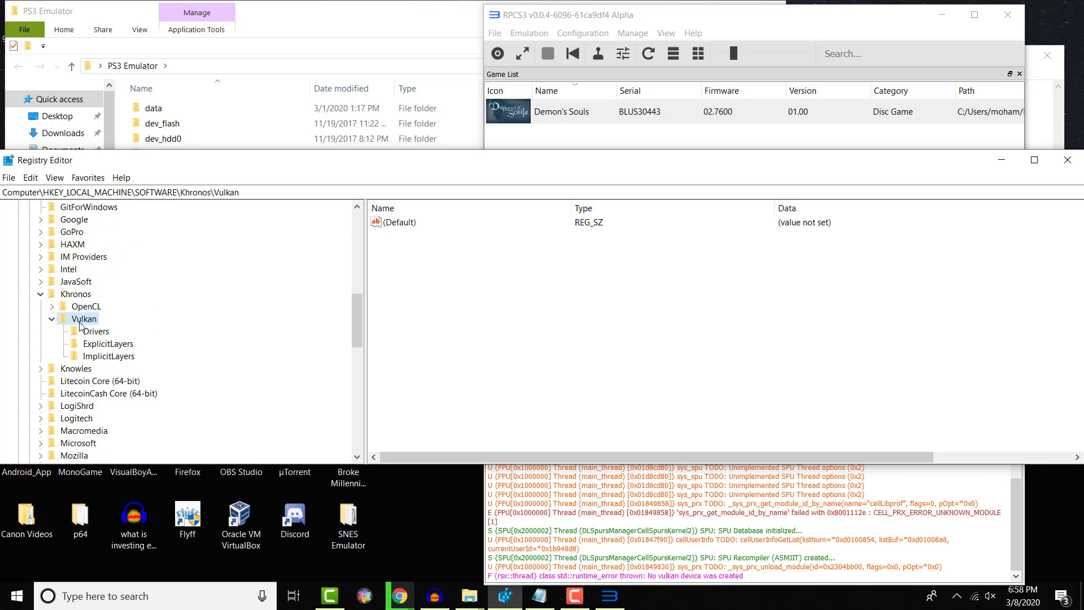
{"action": "left_click", "coordinate": [96, 331]}
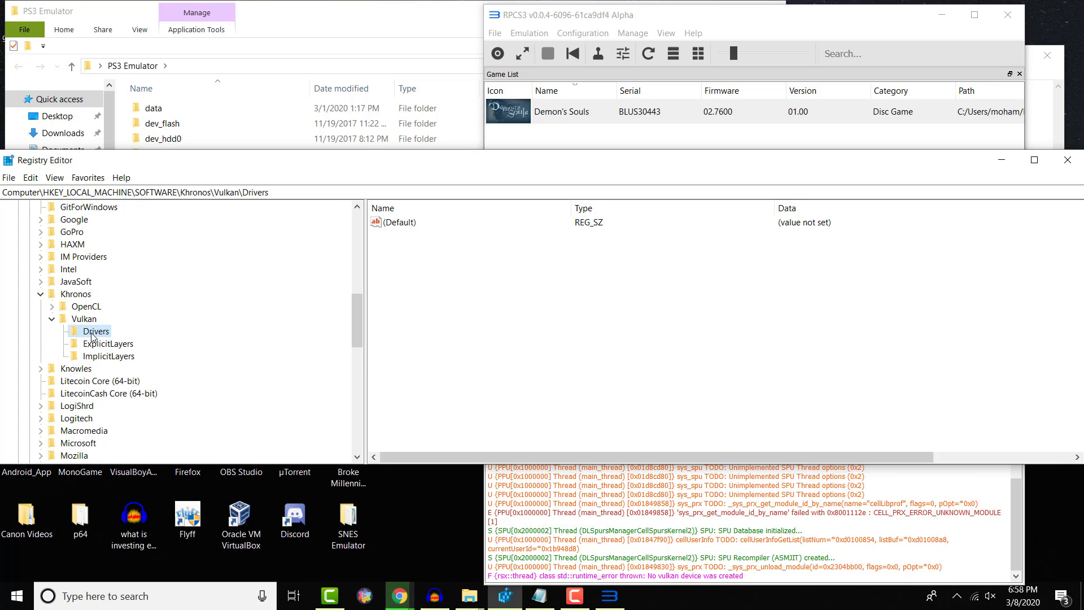
{"action": "mouse_move", "coordinate": [565, 304]}
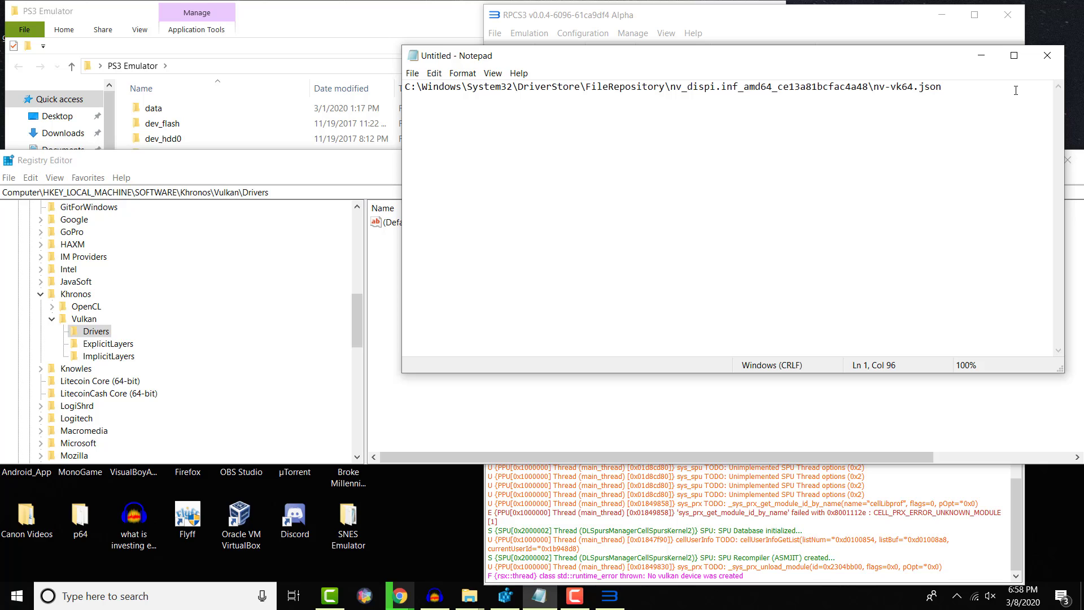
Step: Select the whole nv-vk64.json DriverStore path line in Notepad for copying
{"action": "triple_click", "coordinate": [670, 87]}
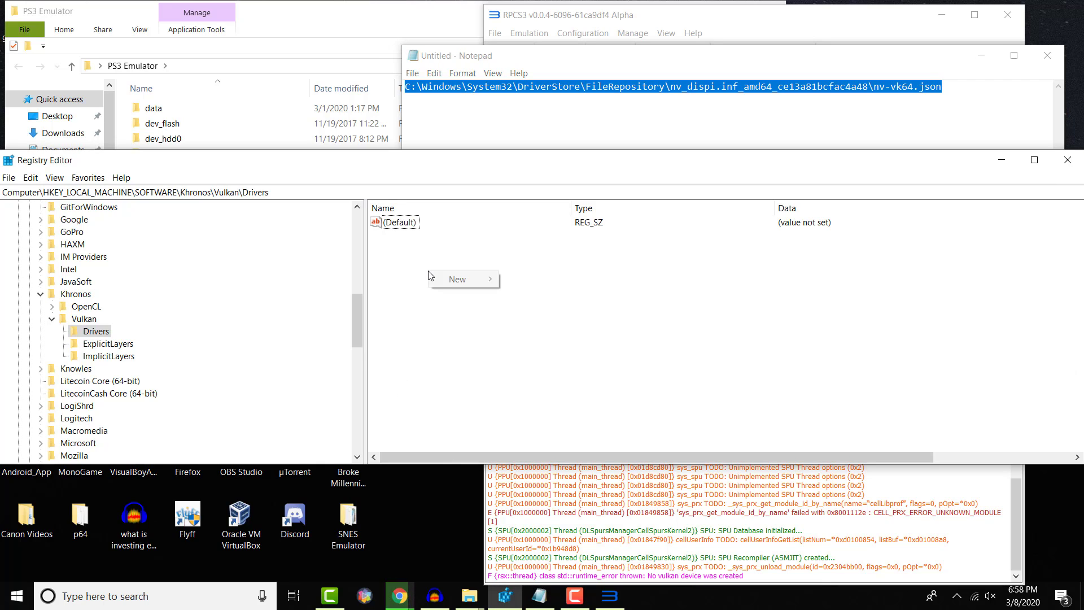
{"action": "mouse_move", "coordinate": [456, 279]}
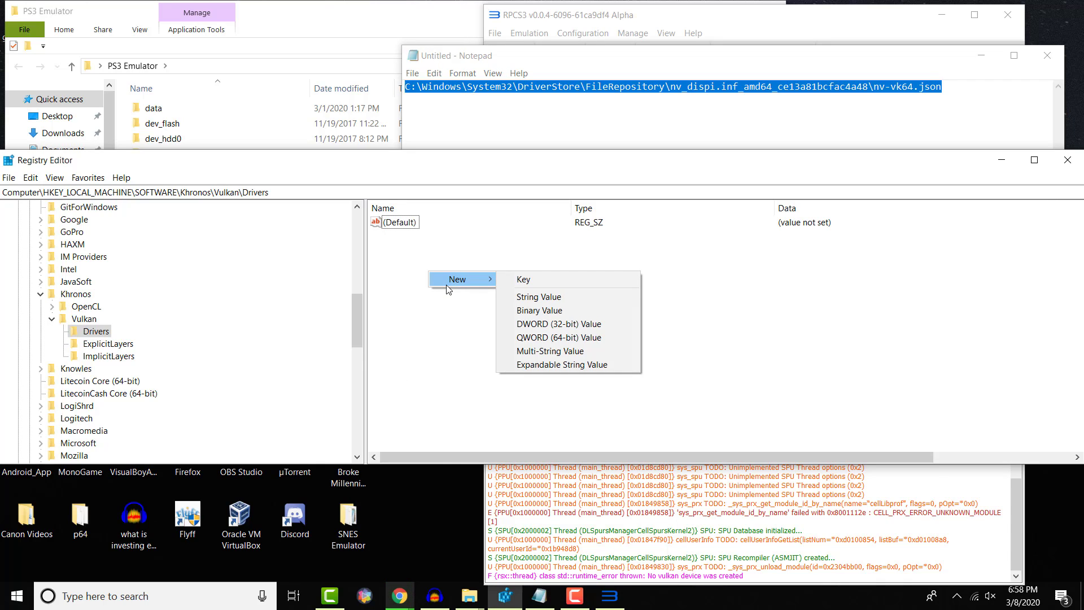
{"action": "mouse_move", "coordinate": [559, 324]}
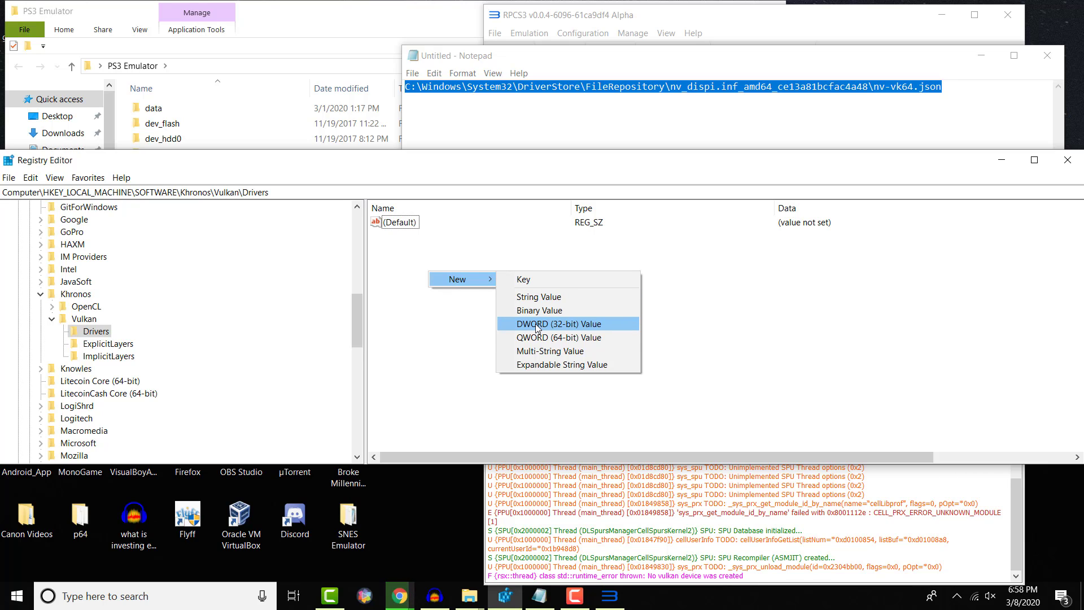
Step: Create a DWORD (32-bit) value named with the nv-vk64.json path and confirm its data as 0
{"action": "left_click", "coordinate": [559, 324]}
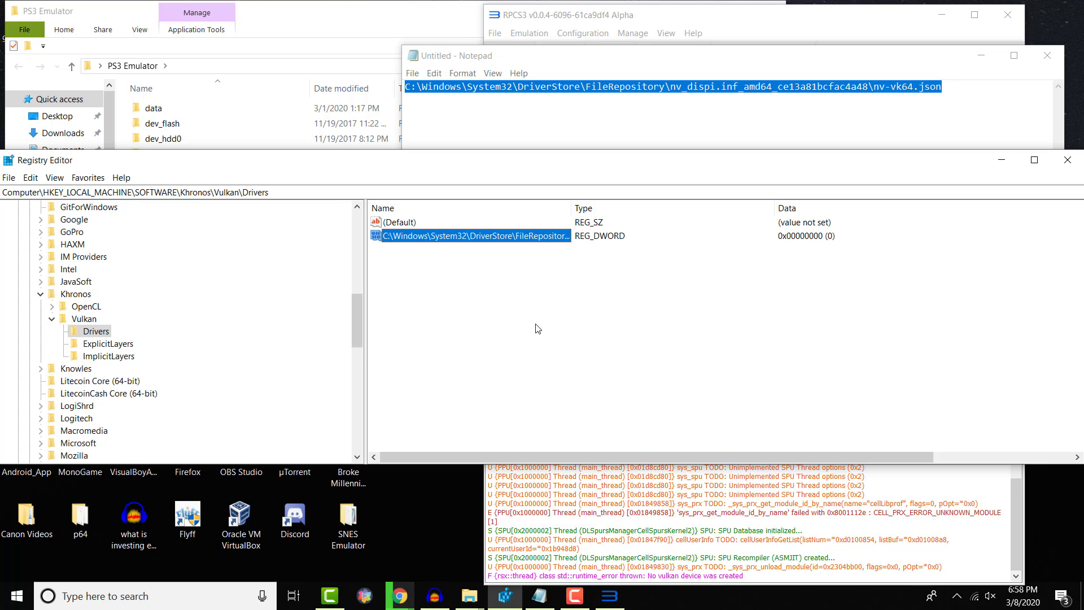
{"action": "double_click", "coordinate": [473, 236]}
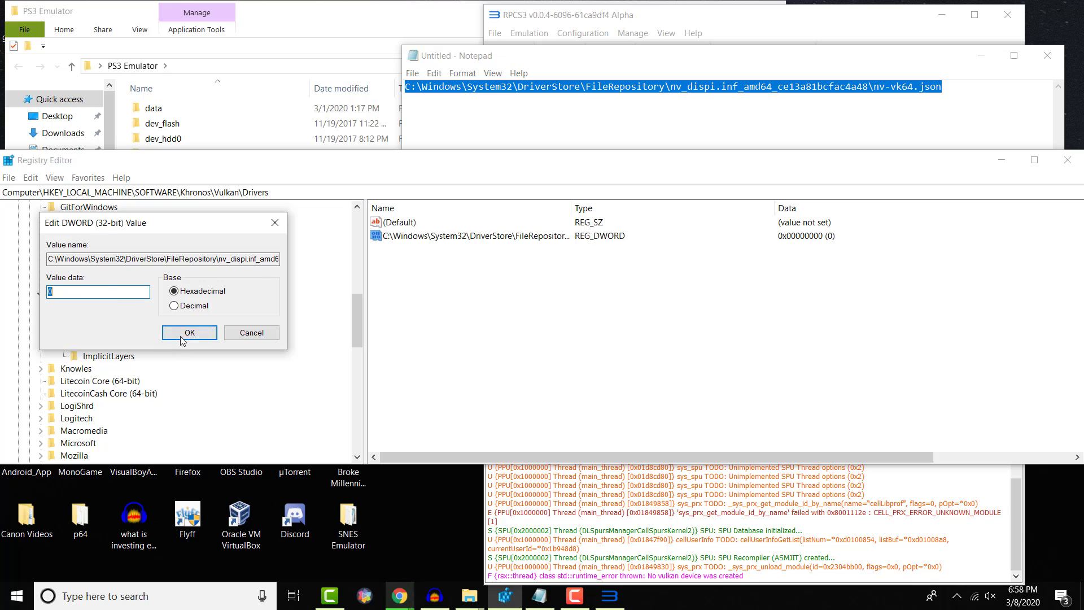
{"action": "mouse_move", "coordinate": [189, 332]}
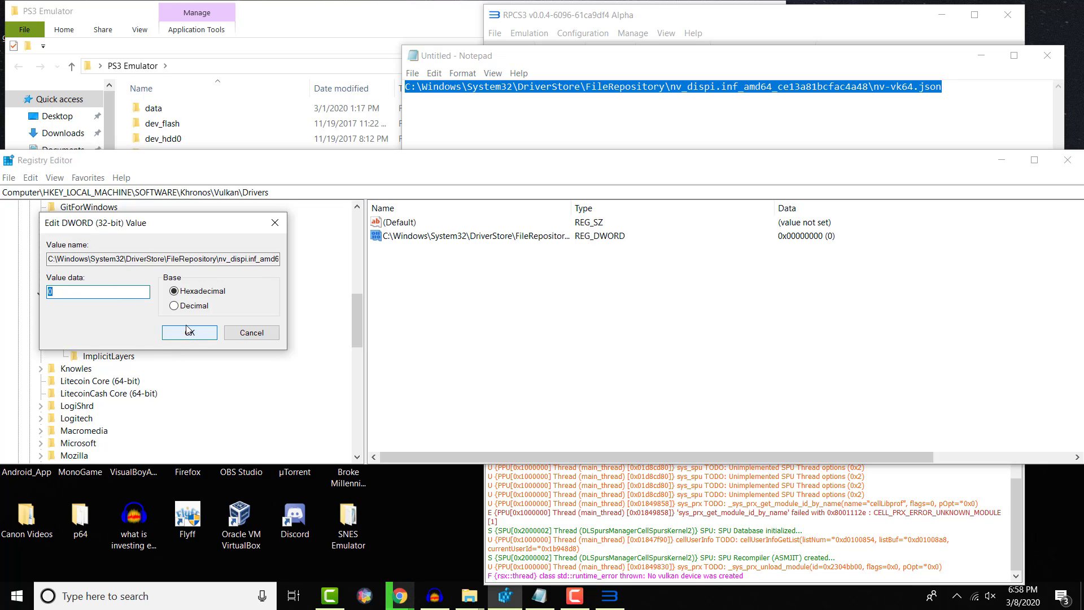
{"action": "left_click", "coordinate": [189, 332]}
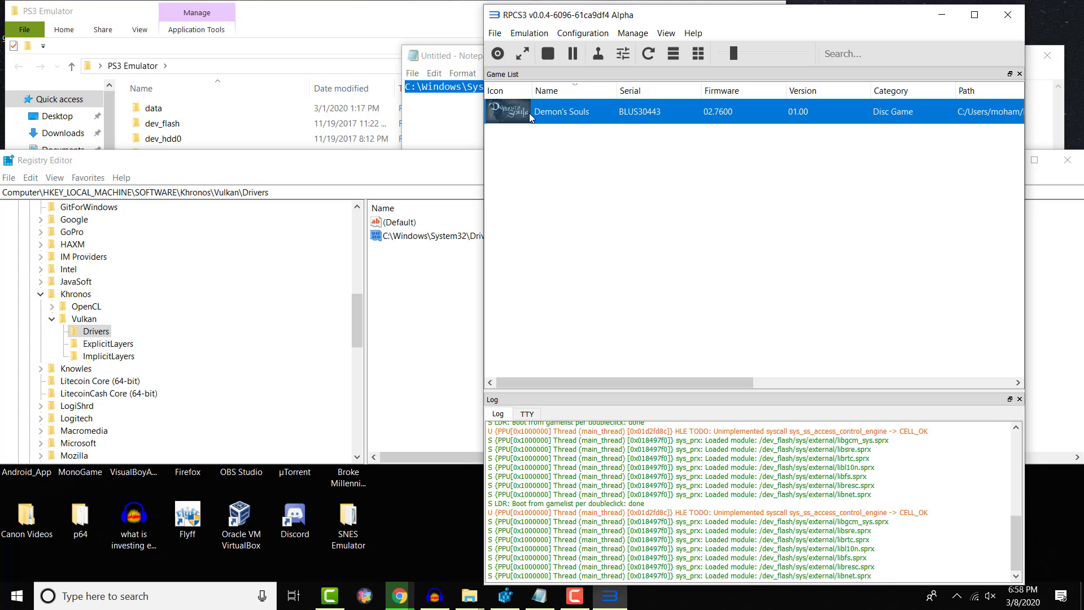
Step: Boot Demon's Souls again, now under Vulkan, and dismiss its auto-save notice
{"action": "double_click", "coordinate": [560, 111]}
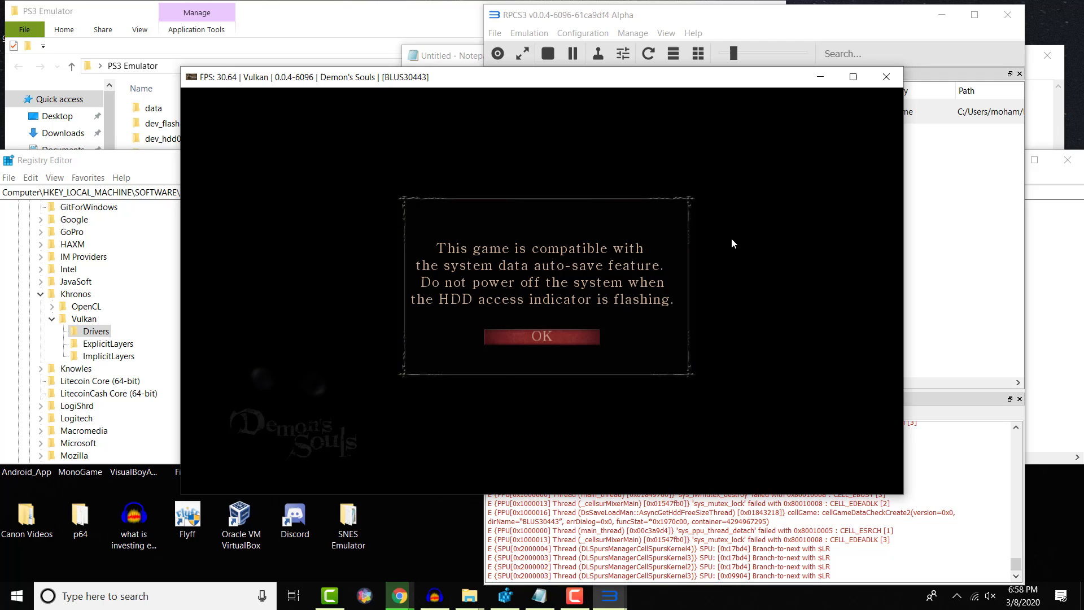
{"action": "left_click", "coordinate": [541, 337]}
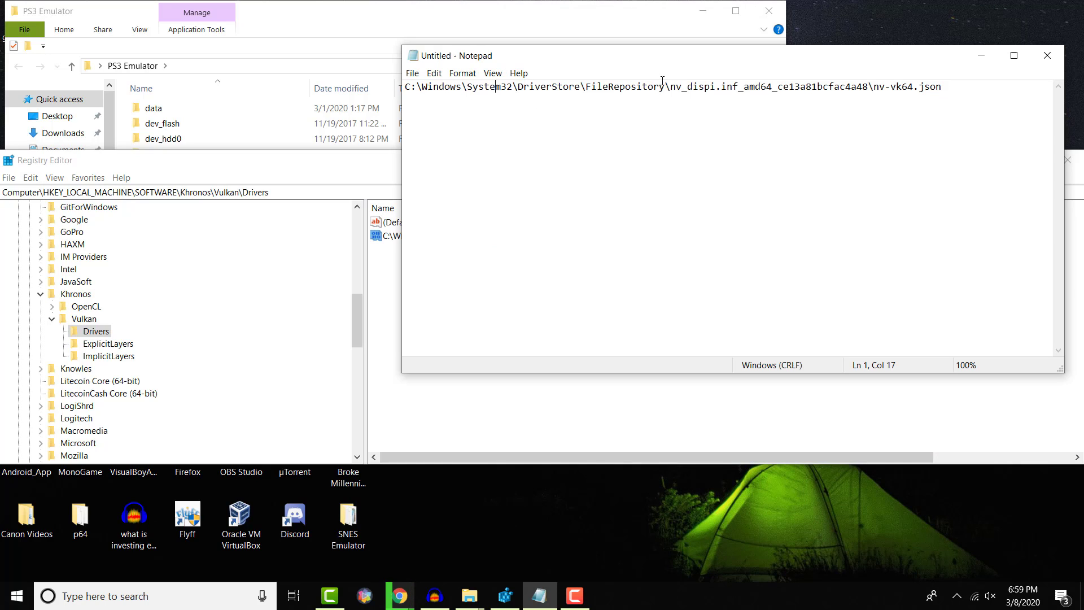
Step: Go to the FileRepository folder from the copied path and select the nv-vk64.json file name
{"action": "left_click_drag", "start_coordinate": [667, 87], "coordinate": [404, 87]}
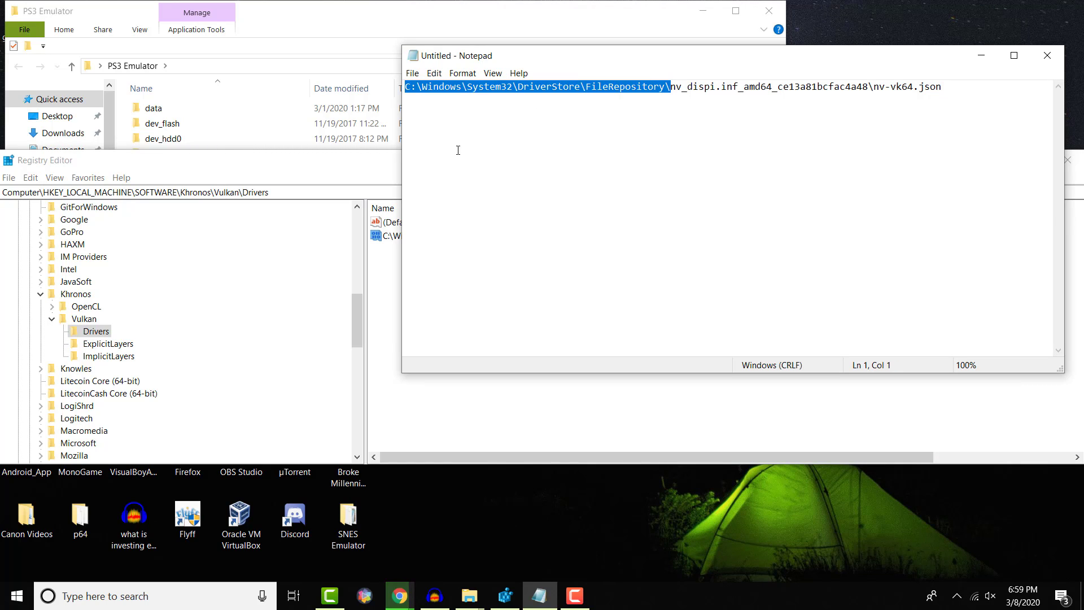
{"action": "mouse_move", "coordinate": [437, 163]}
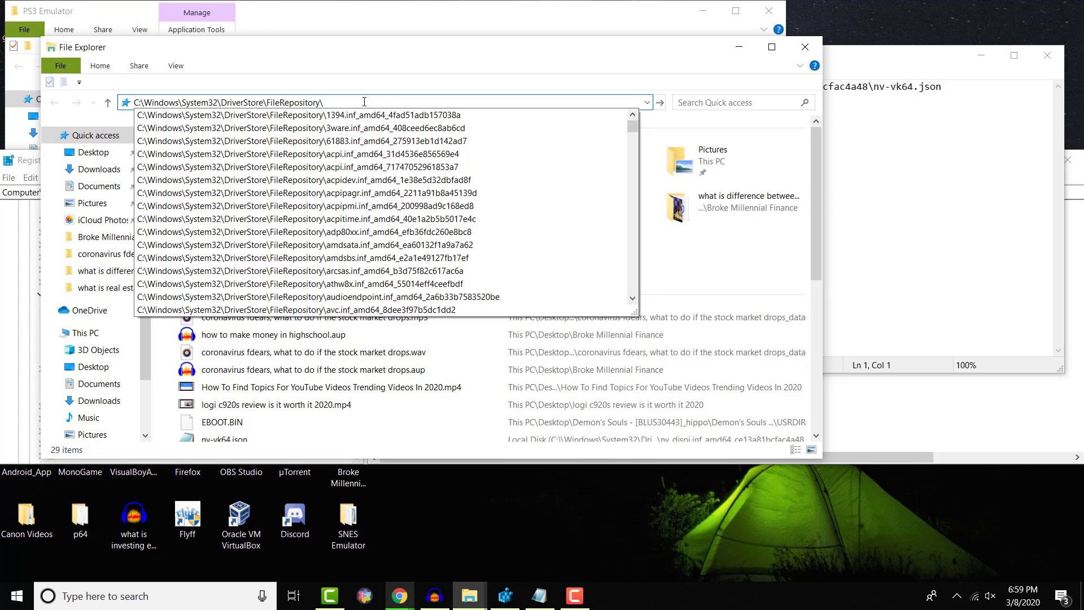
{"action": "key", "text": "enter"}
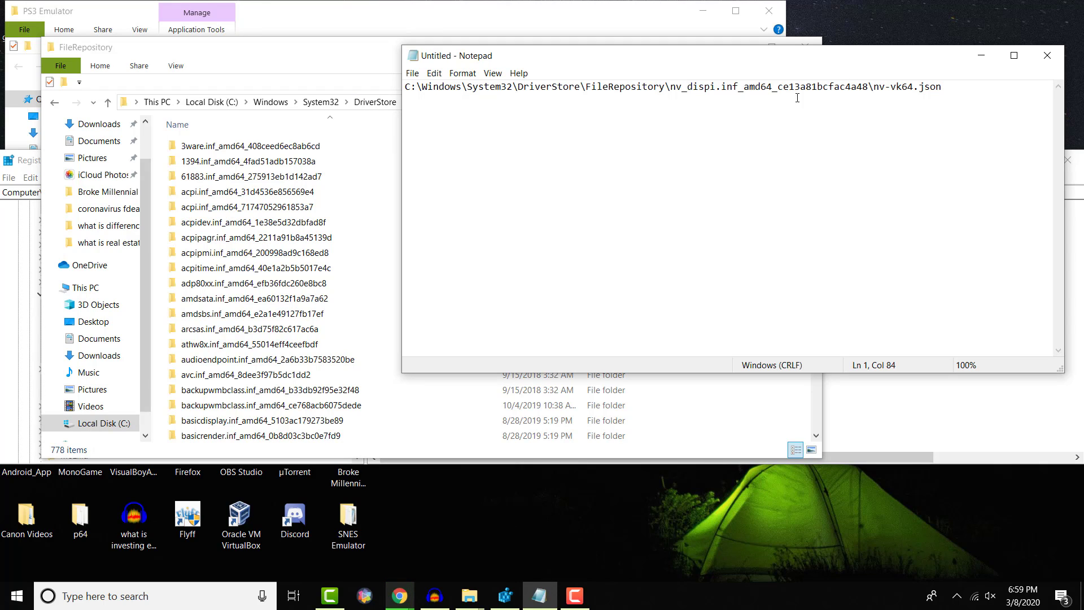
{"action": "mouse_move", "coordinate": [706, 78]}
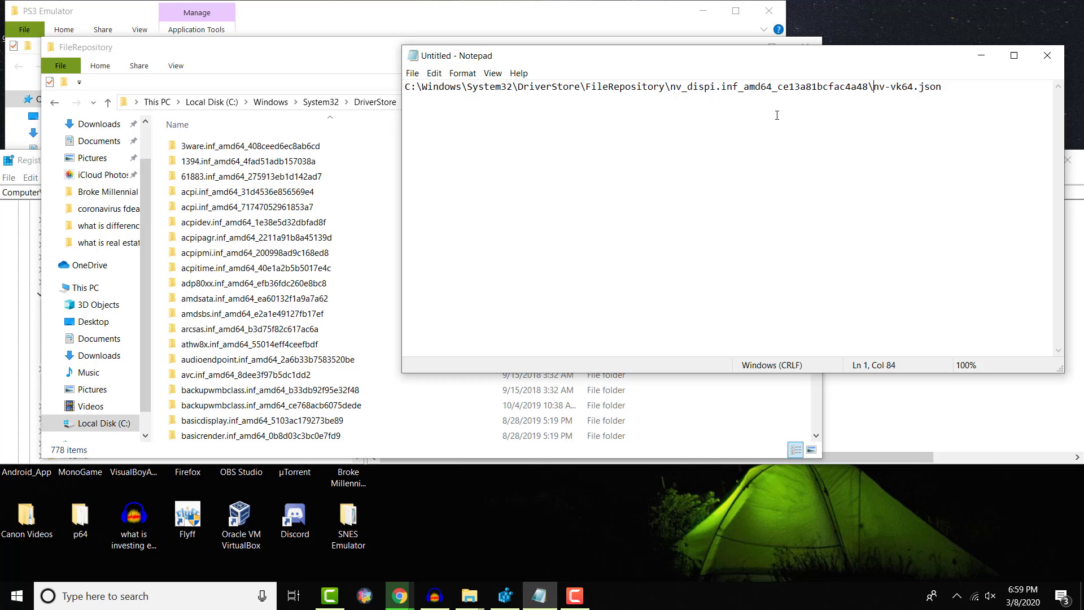
{"action": "double_click", "coordinate": [907, 87]}
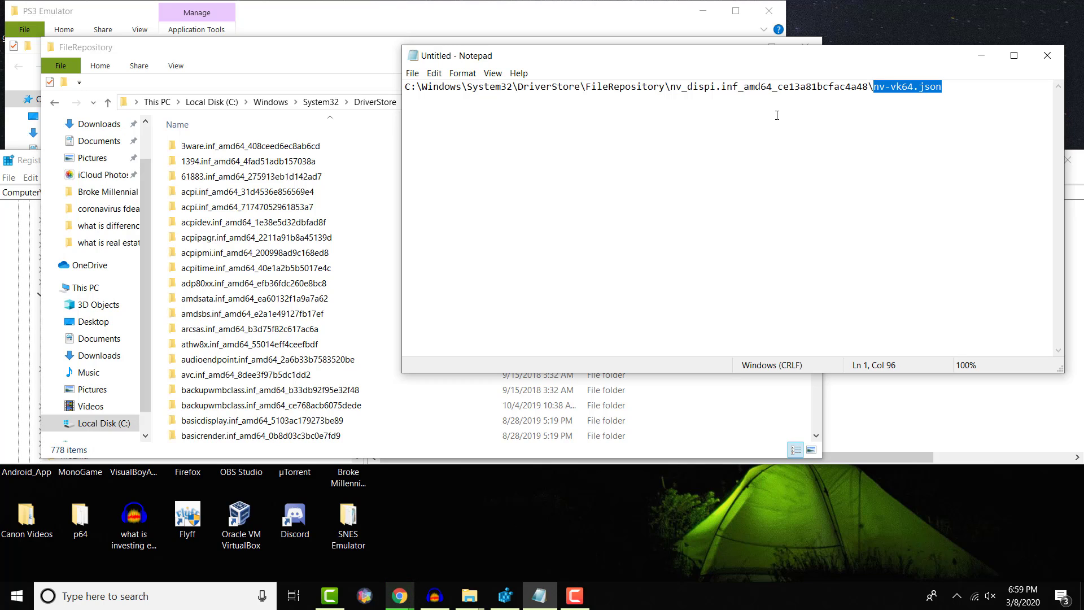
{"action": "left_click", "coordinate": [251, 146]}
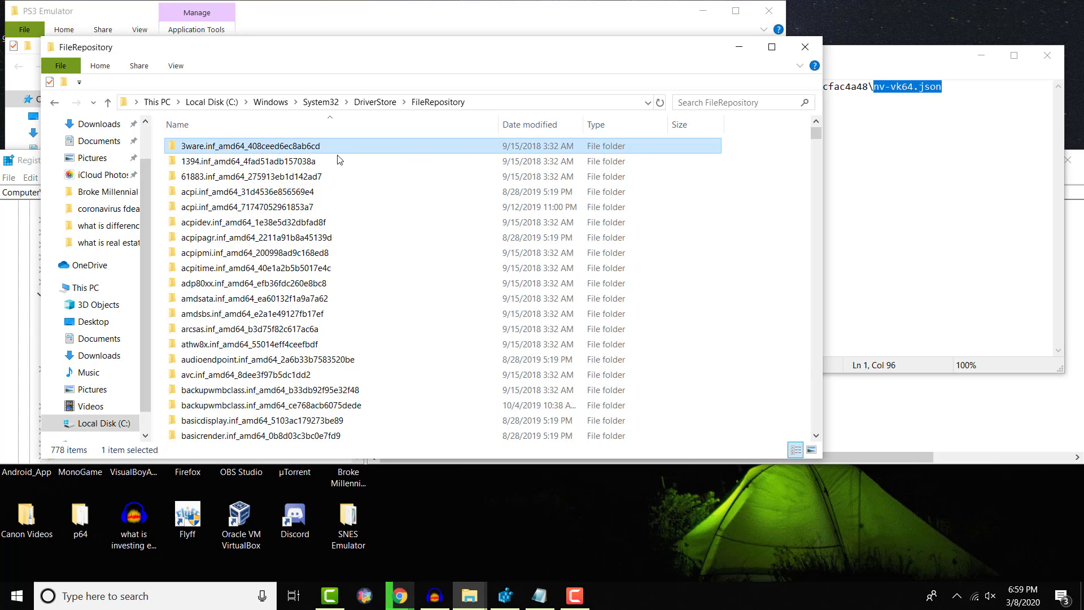
Step: Search FileRepository for nv-vk64.json and open the nv_dispi.inf_amd64_ce13a81bcfac4a48 folder containing it
{"action": "type", "text": "nv-vk64.json"}
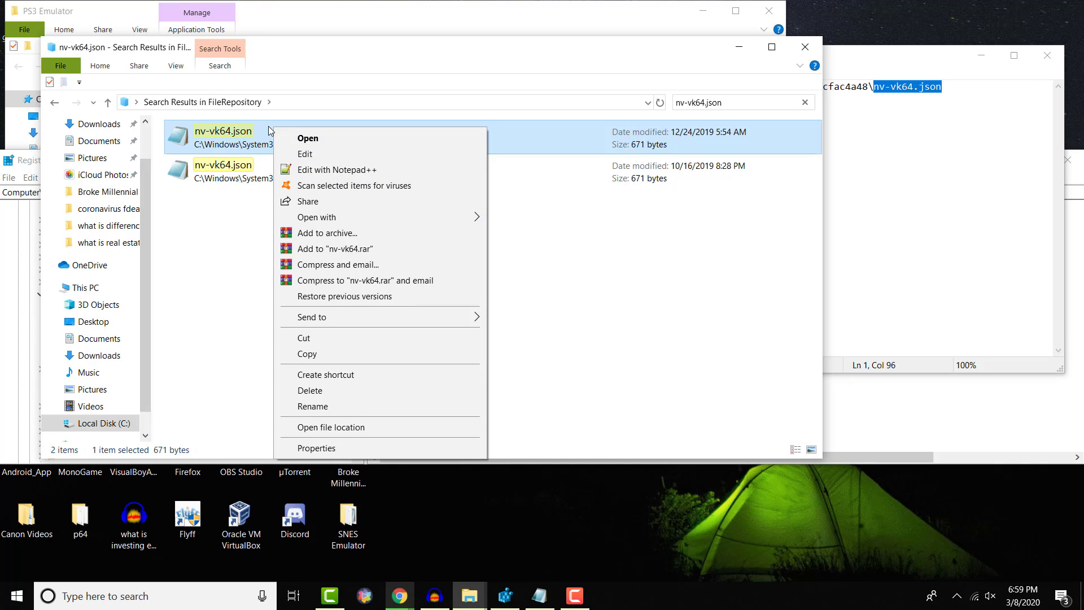
{"action": "mouse_move", "coordinate": [352, 427]}
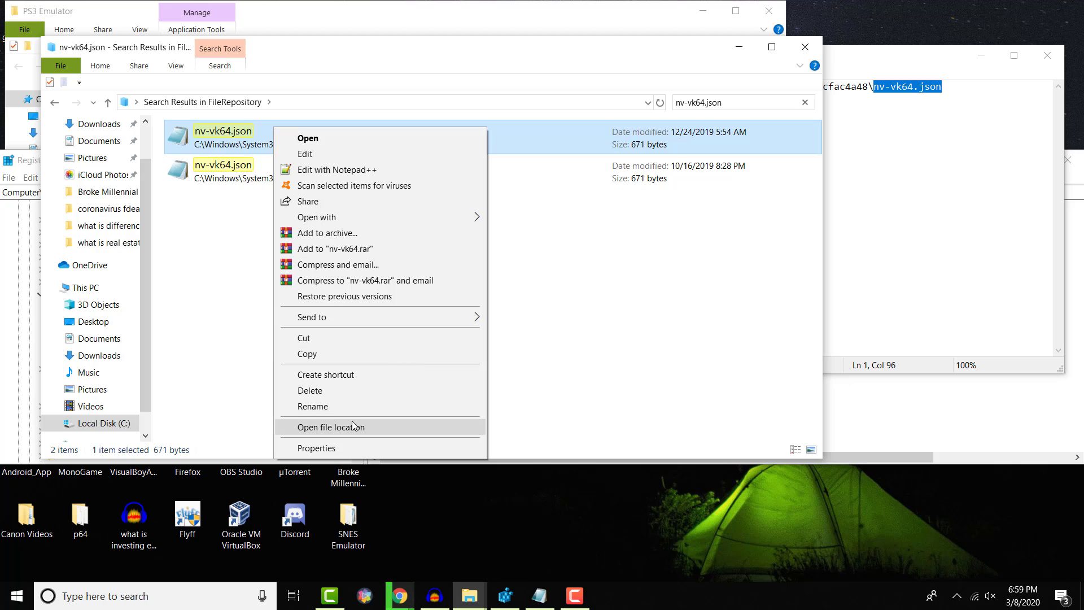
{"action": "left_click", "coordinate": [338, 427]}
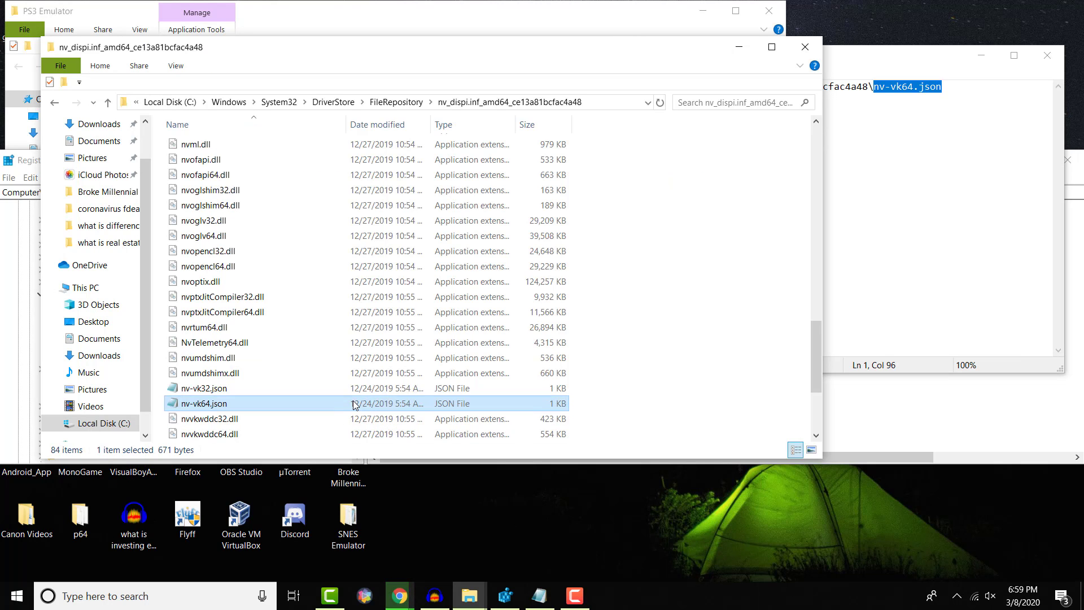
{"action": "scroll", "scroll_direction": "down", "scroll_amount": 3}
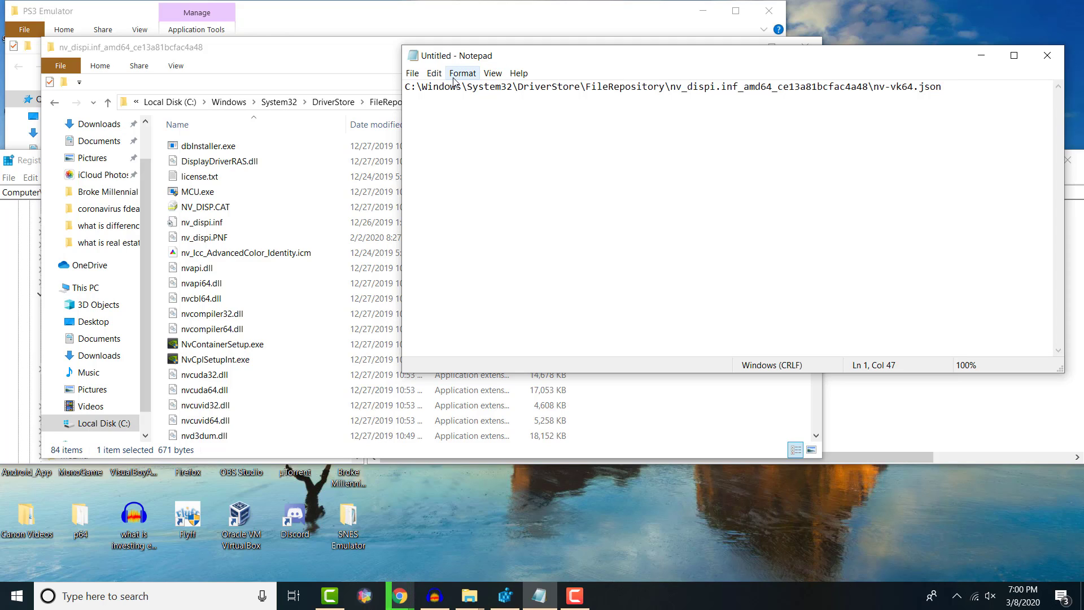
{"action": "left_click", "coordinate": [668, 86]}
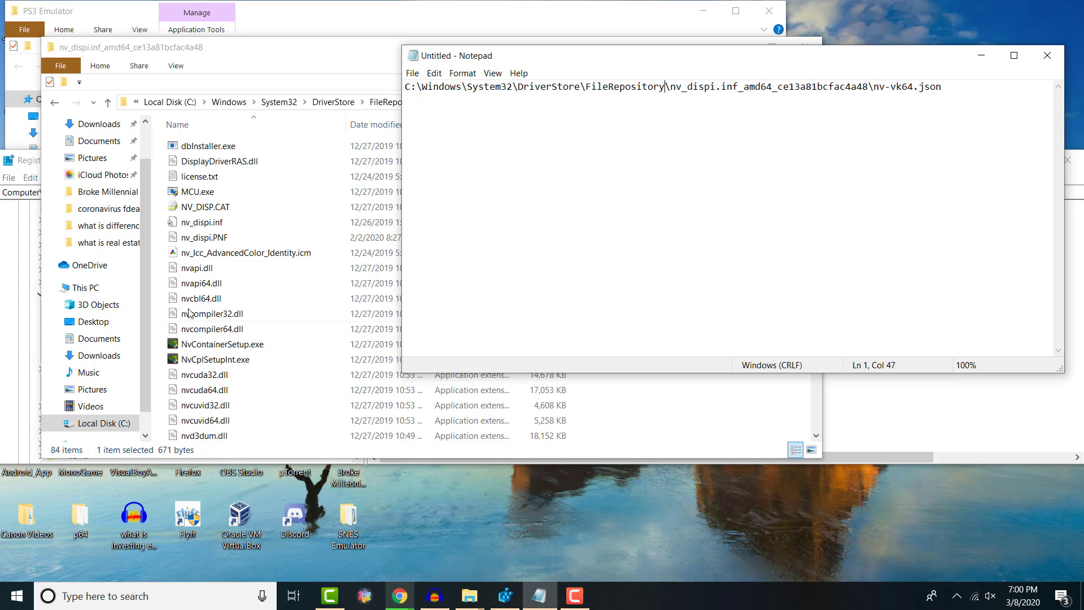
{"action": "left_click", "coordinate": [201, 299]}
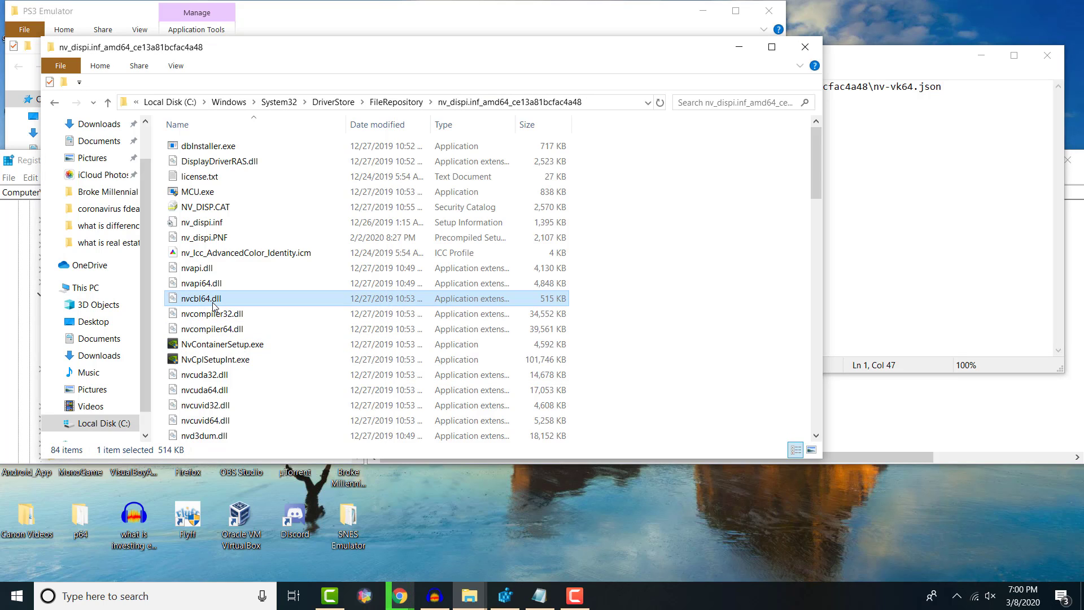